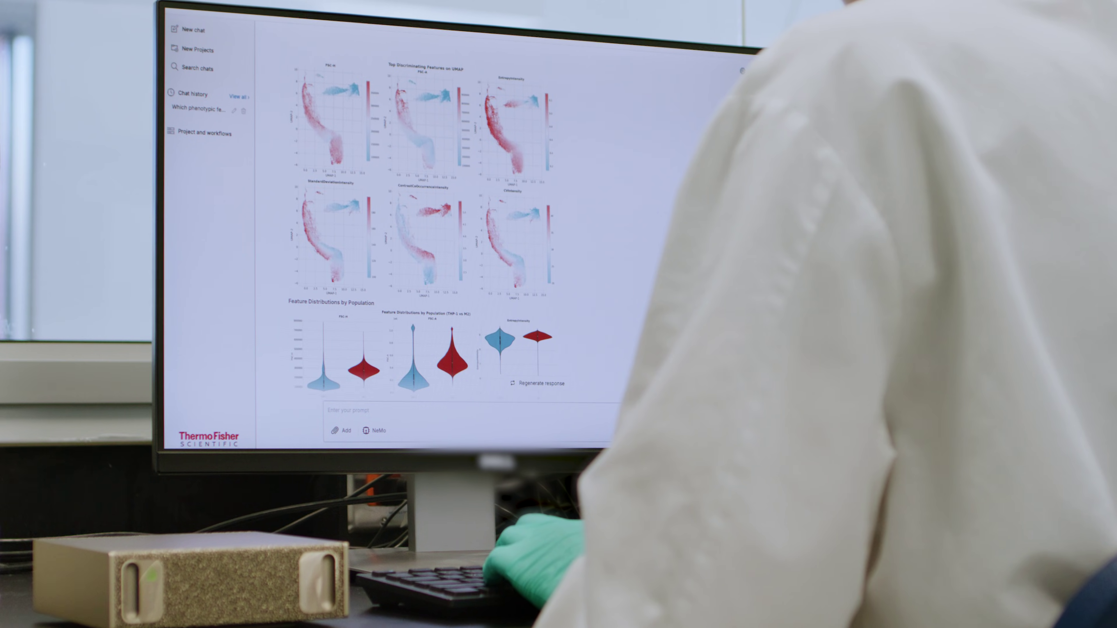
scroll("down", 3)
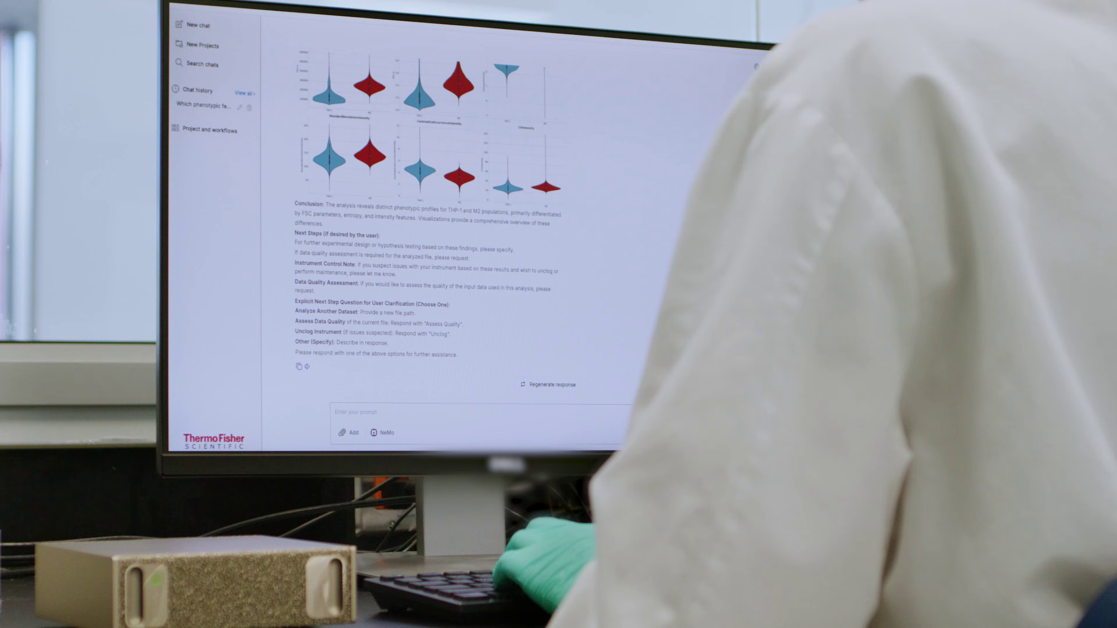